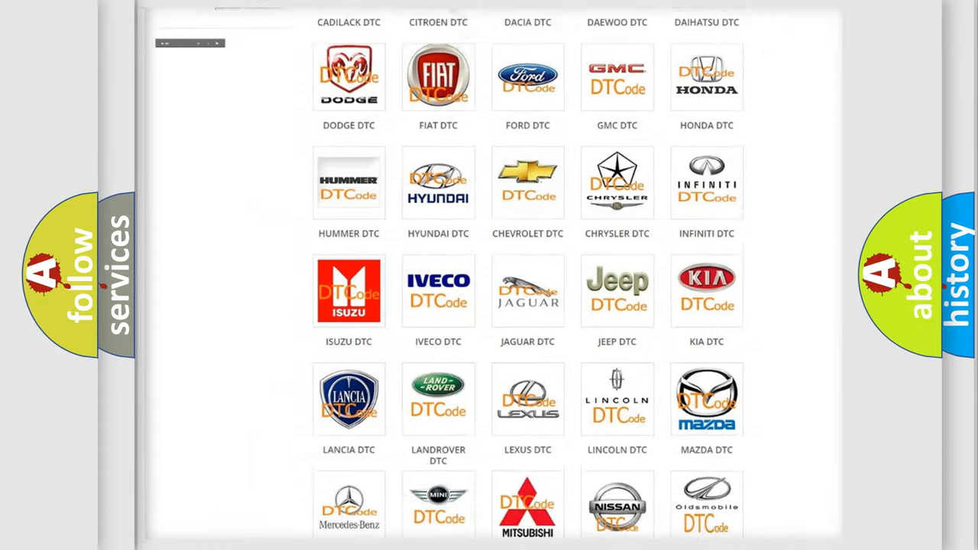
# - Scroll the DTC brand grid and open the FIAT trouble code list
pyautogui.scroll(3)
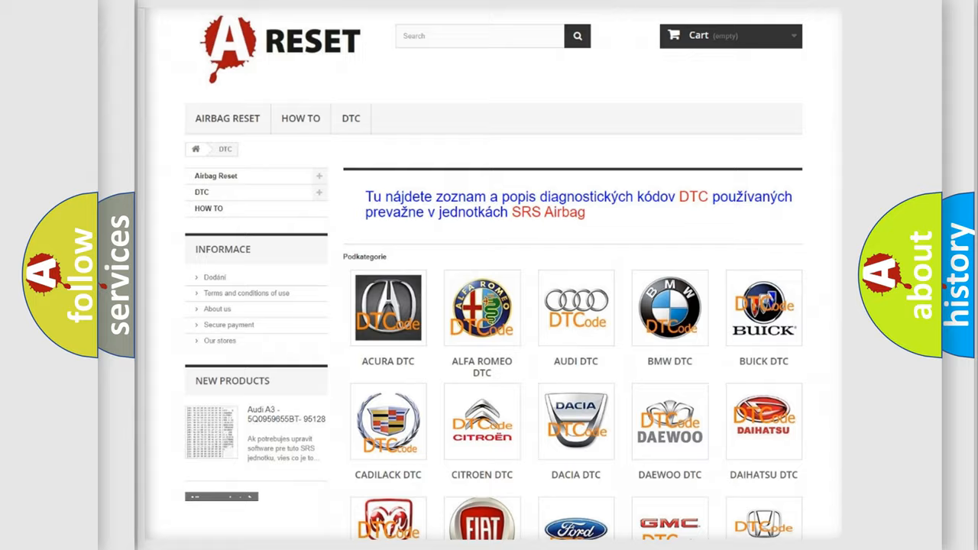
pyautogui.scroll(-3)
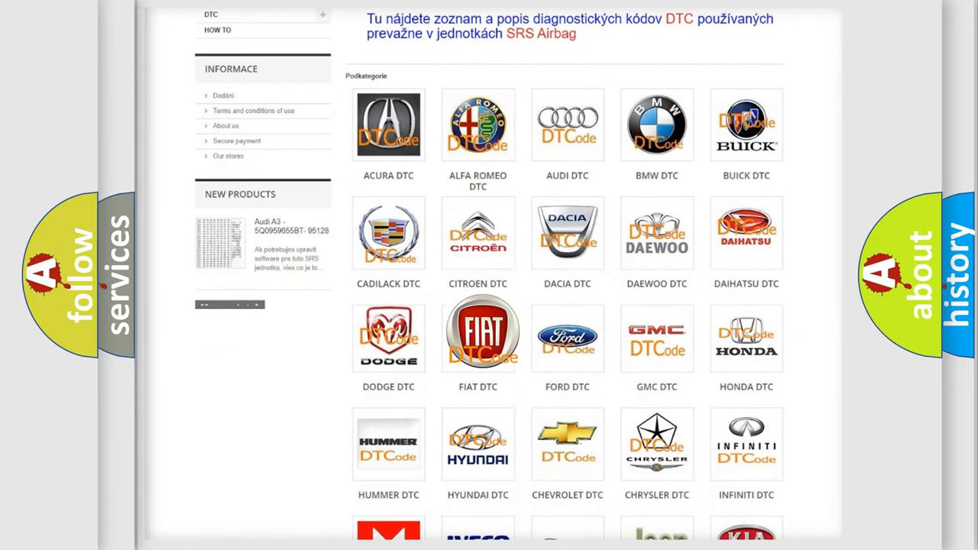
pyautogui.click(477, 336)
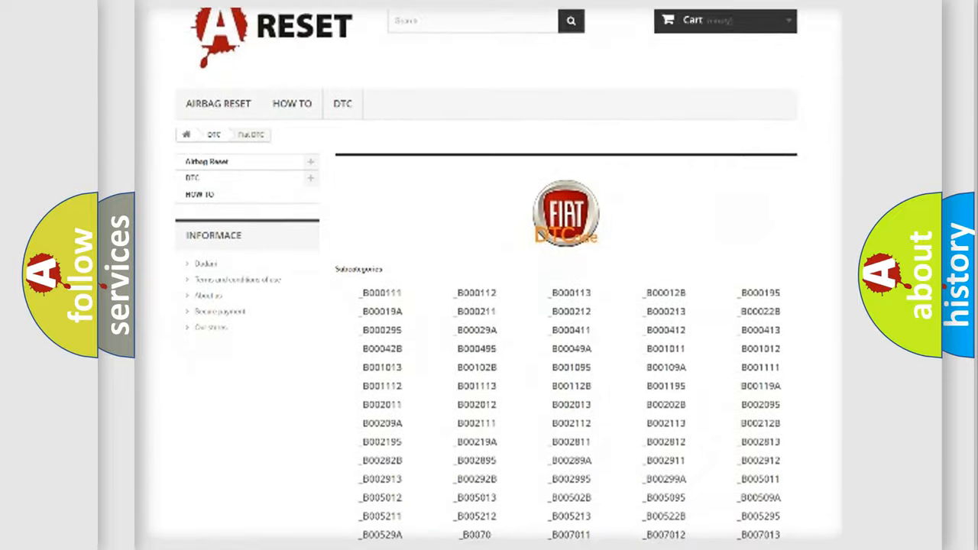
pyautogui.scroll(-3)
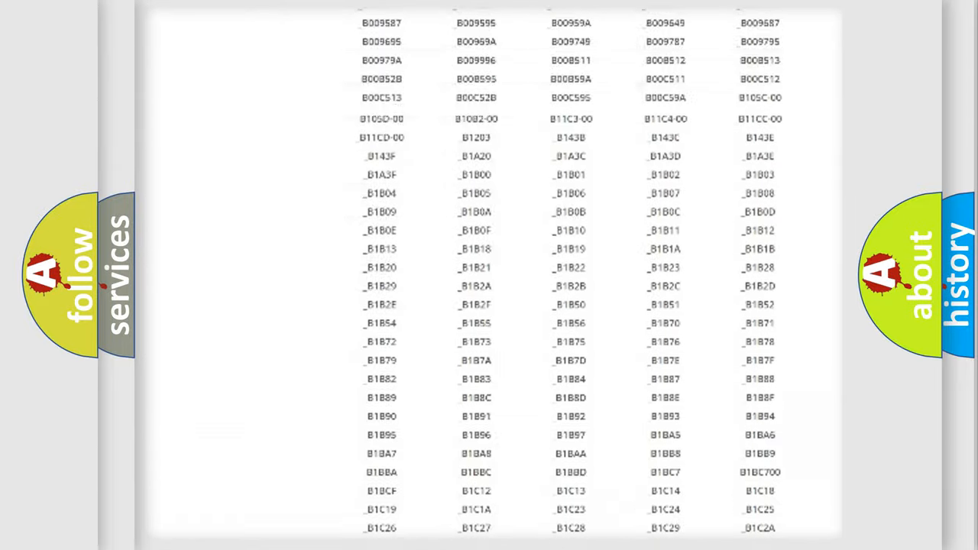
pyautogui.scroll(3)
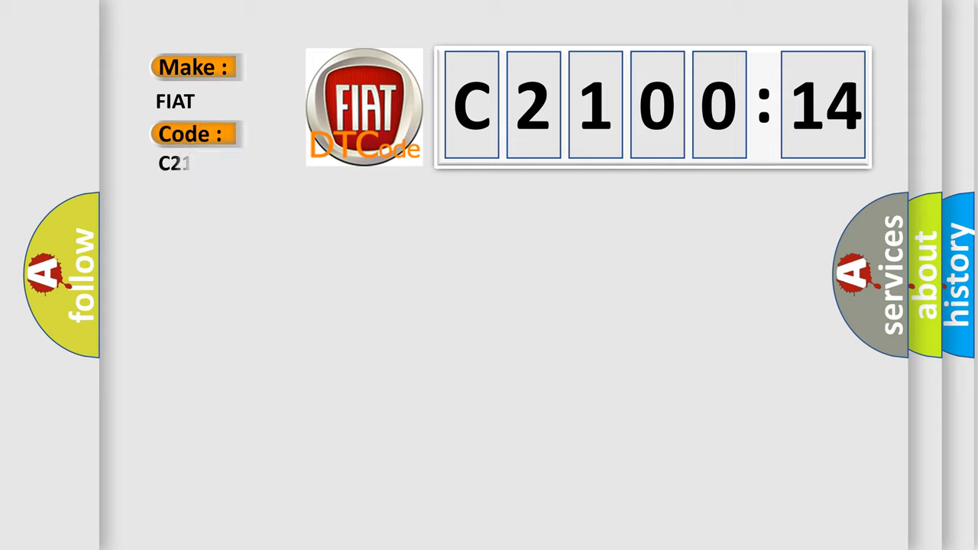
# - Complete the Code field as C2100-14 beside Make: FIAT
pyautogui.write('00-14')
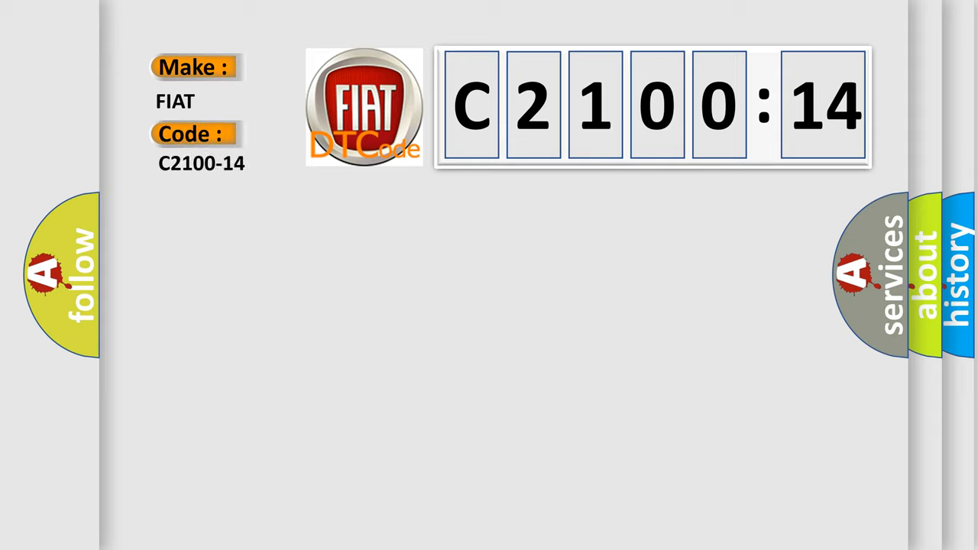